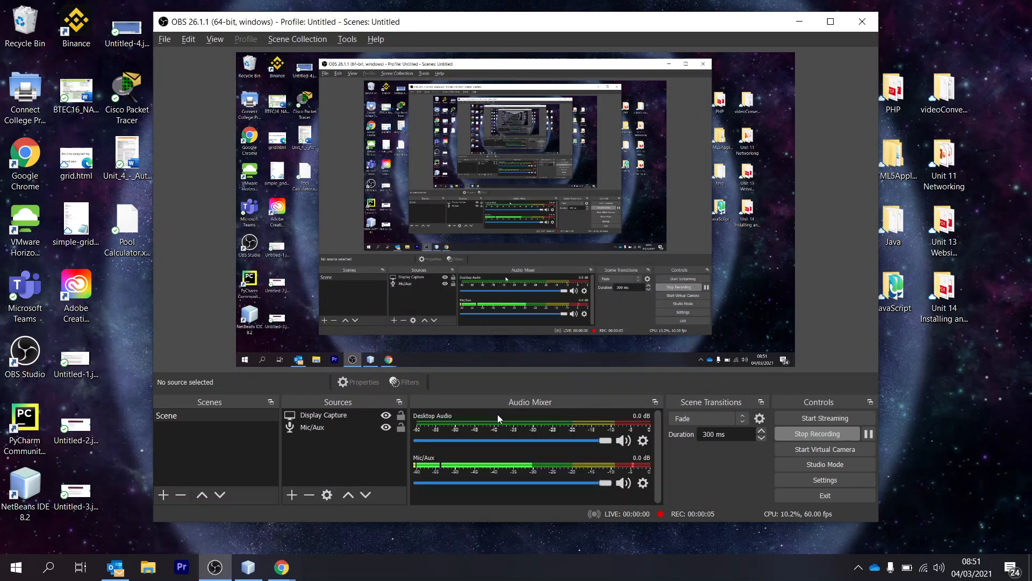
mouse_move(214, 566)
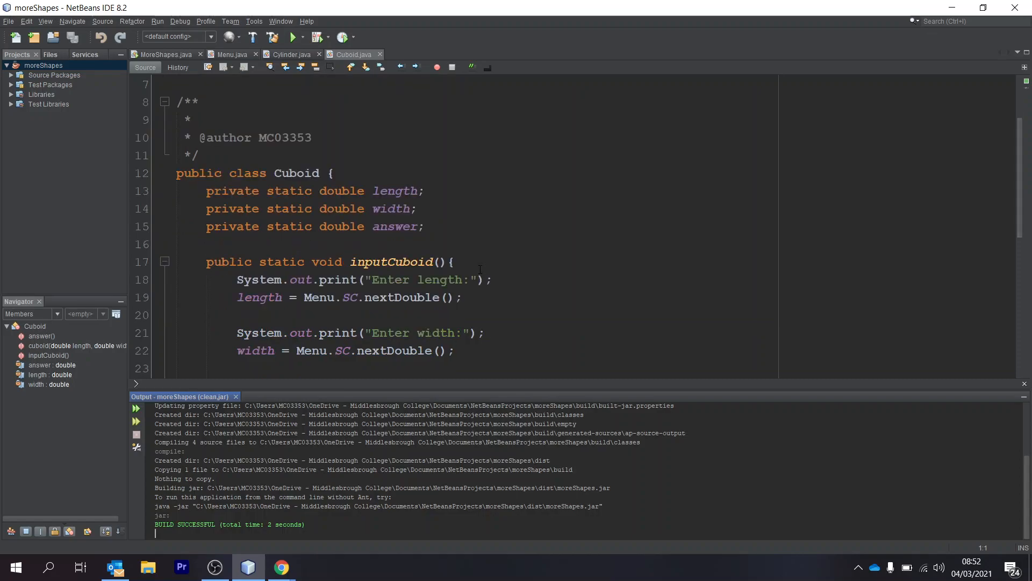
Step: Review the MoreShapes main class and the Menu class source in the editor
click(288, 54)
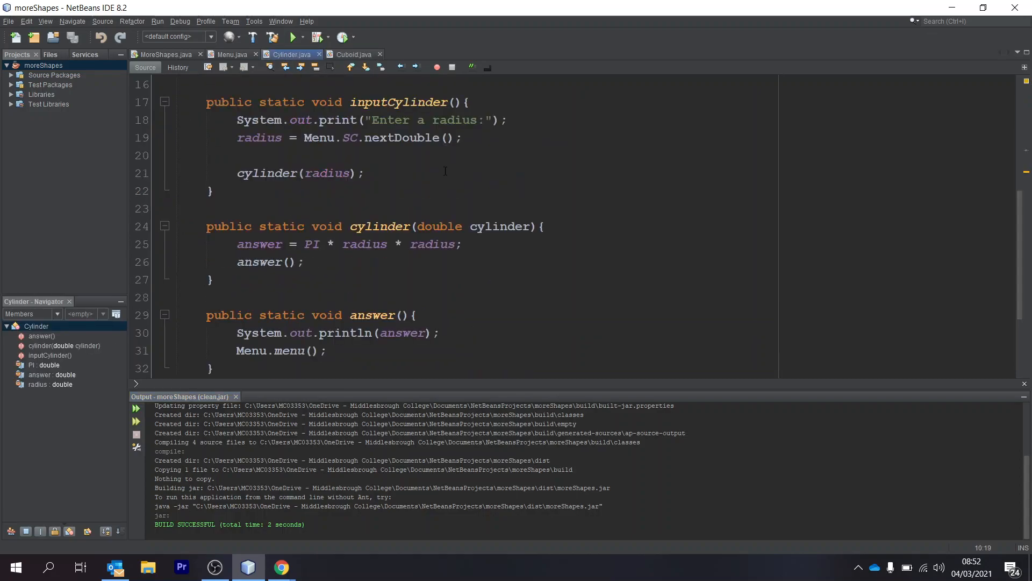
click(231, 54)
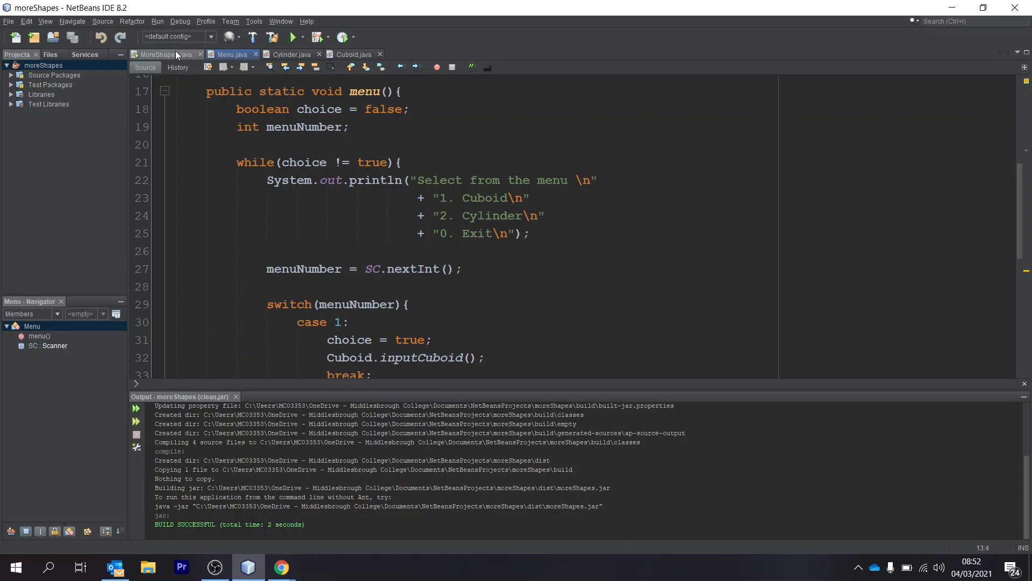
click(161, 54)
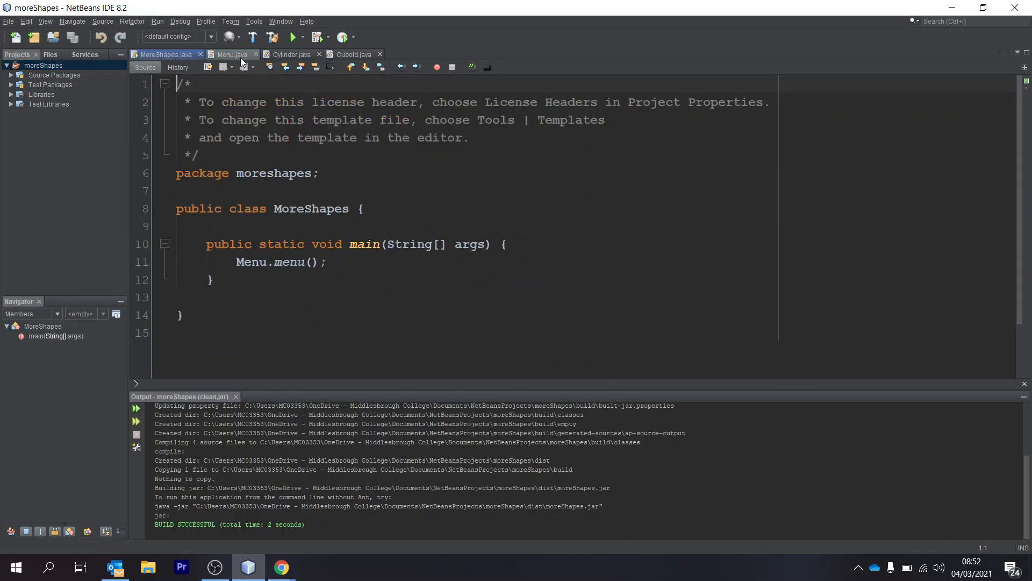
click(232, 53)
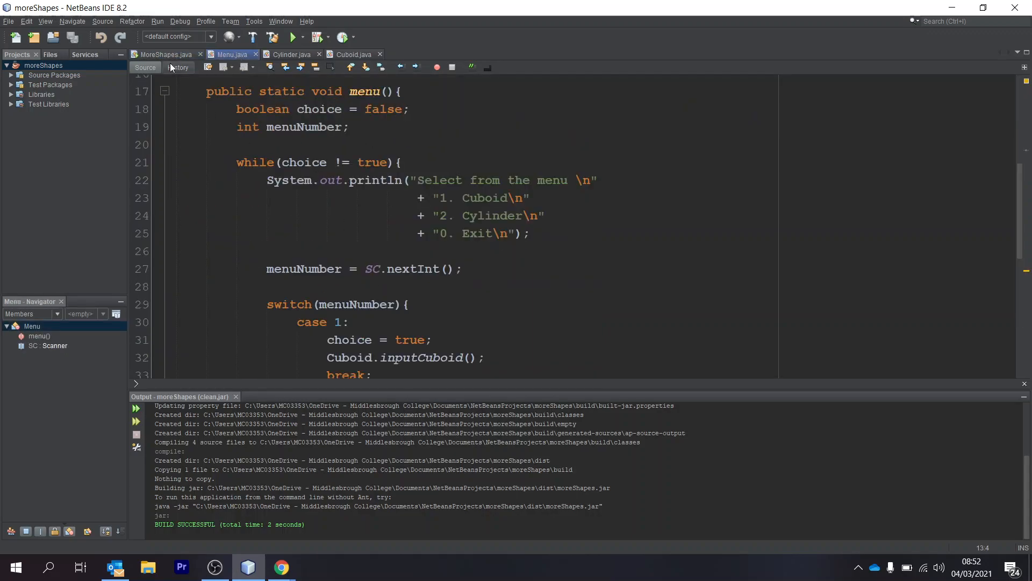
click(163, 54)
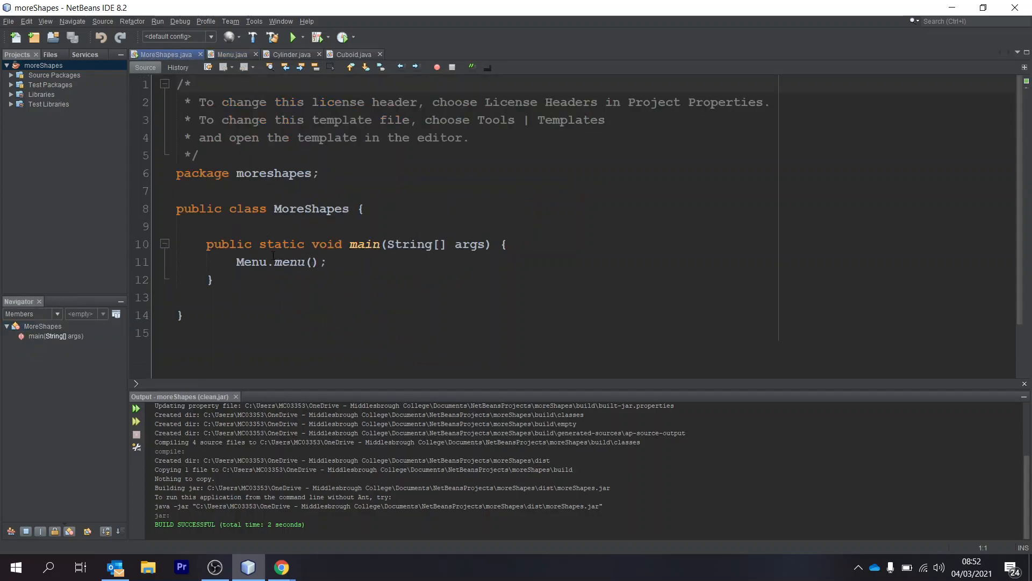
click(230, 54)
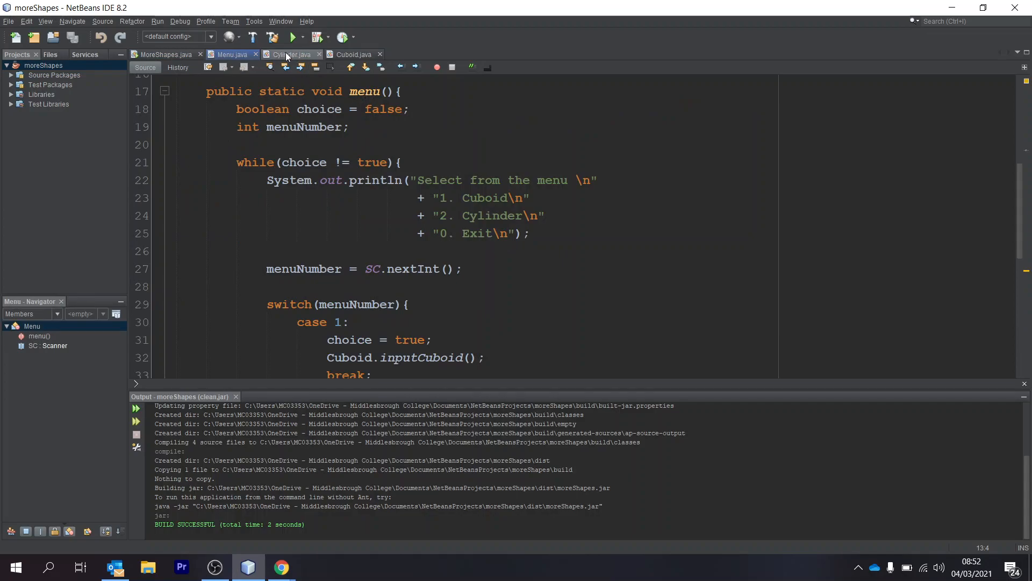
scroll(down, 3)
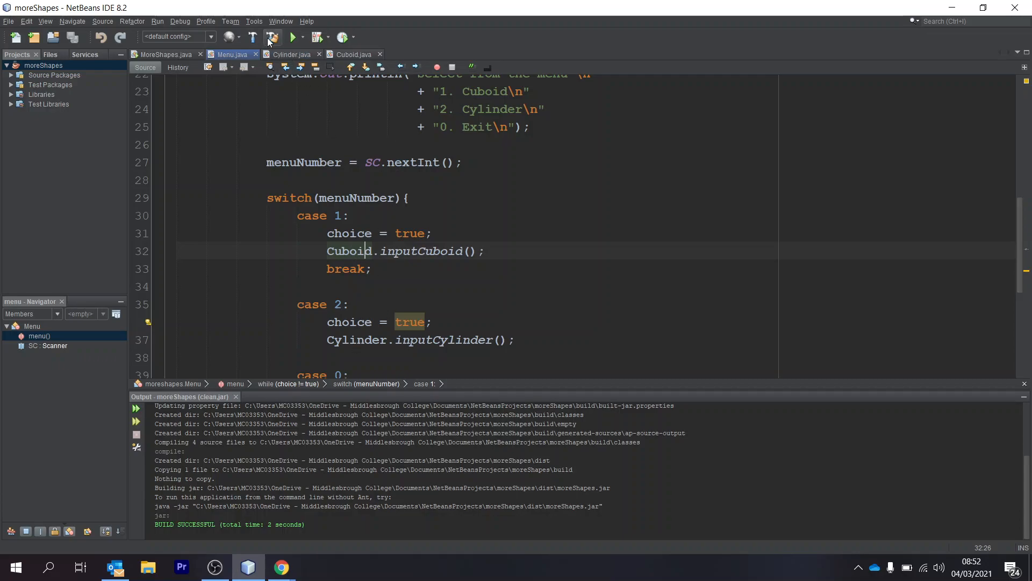
Step: Review the Cylinder class's input, calculation and answer methods
click(289, 53)
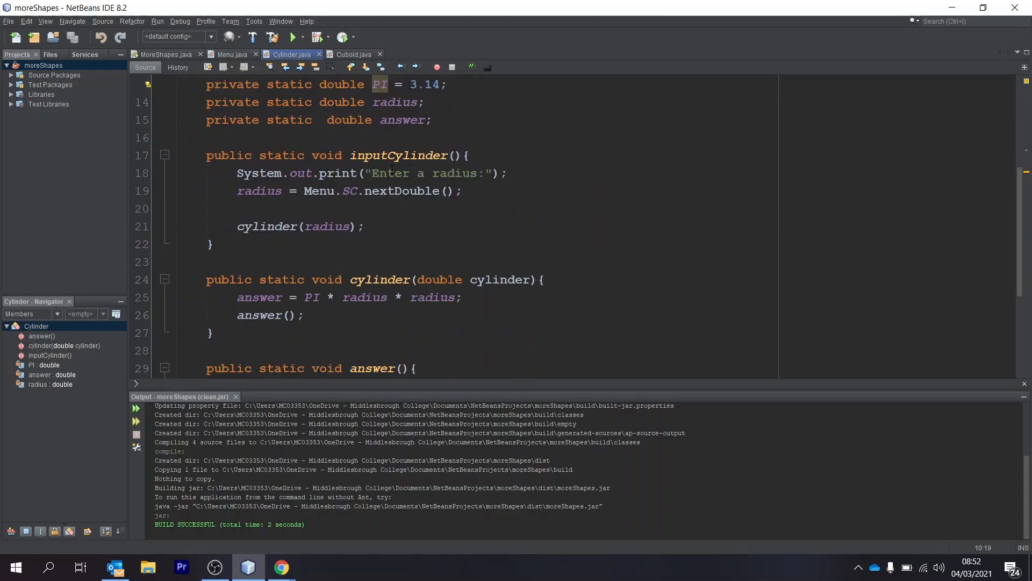
scroll(down, 3)
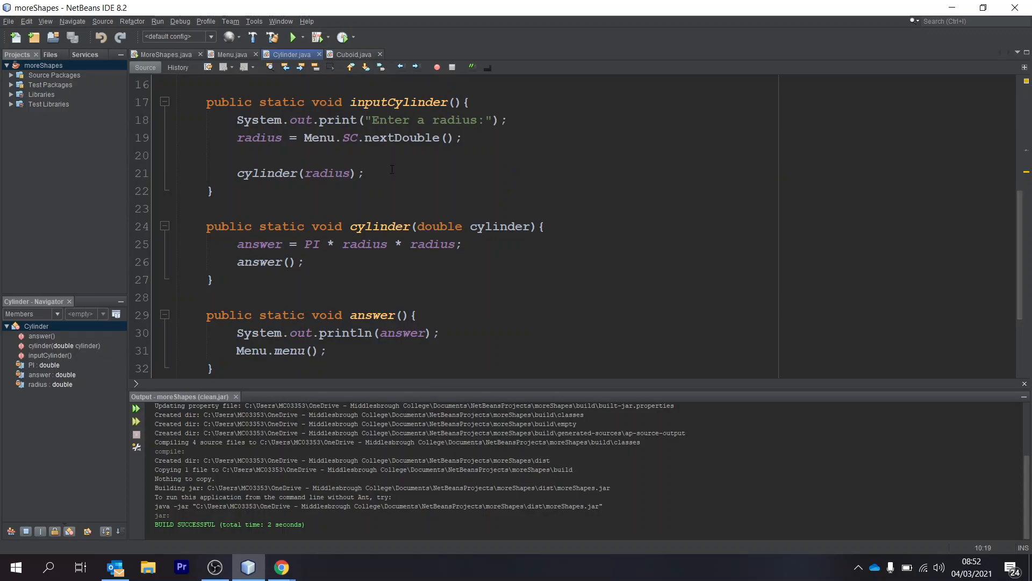
Step: Clean and Build the moreShapes project to produce a fresh jar
right_click(44, 66)
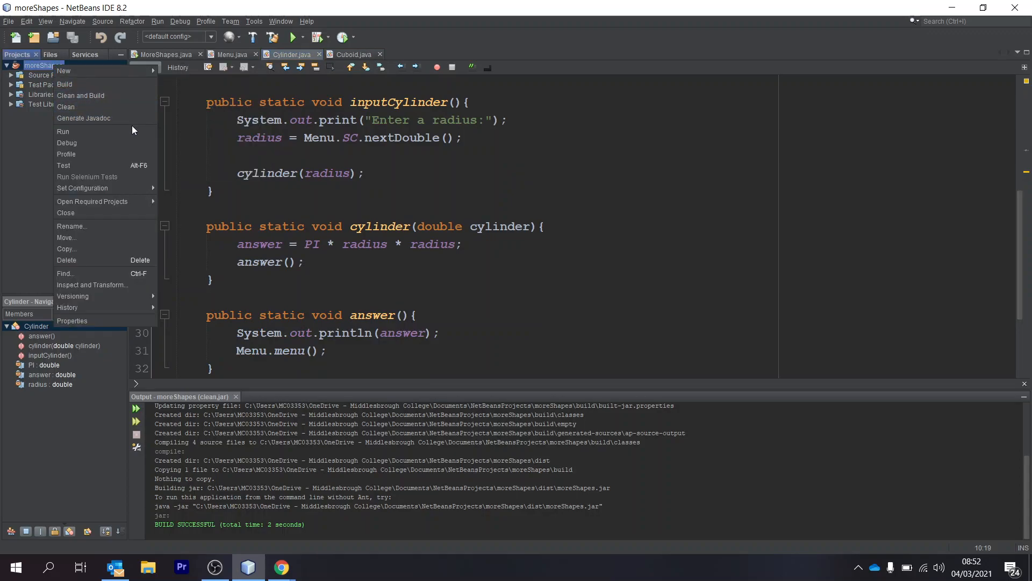
mouse_move(81, 96)
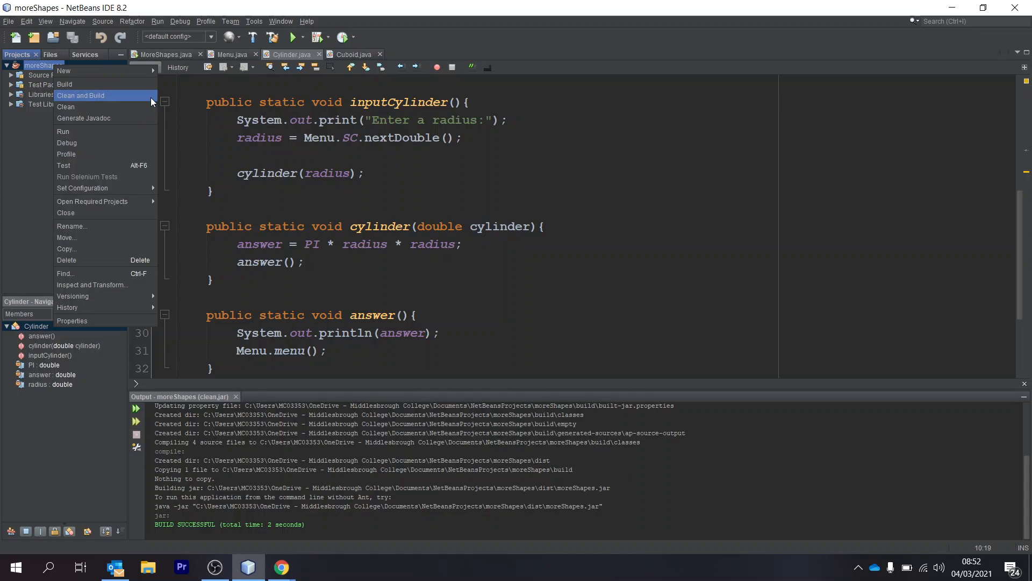
click(157, 21)
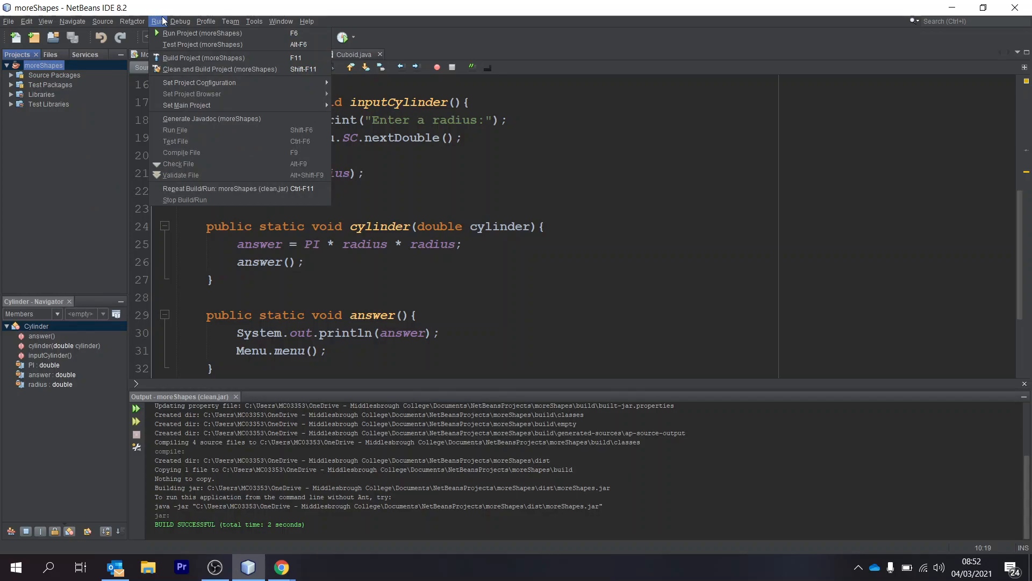
mouse_move(204, 58)
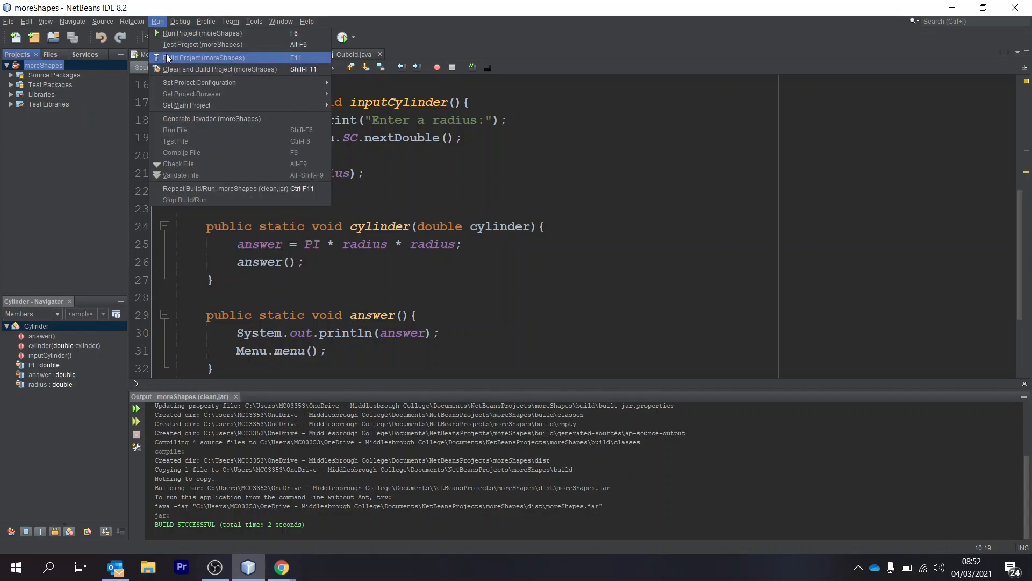
mouse_move(219, 68)
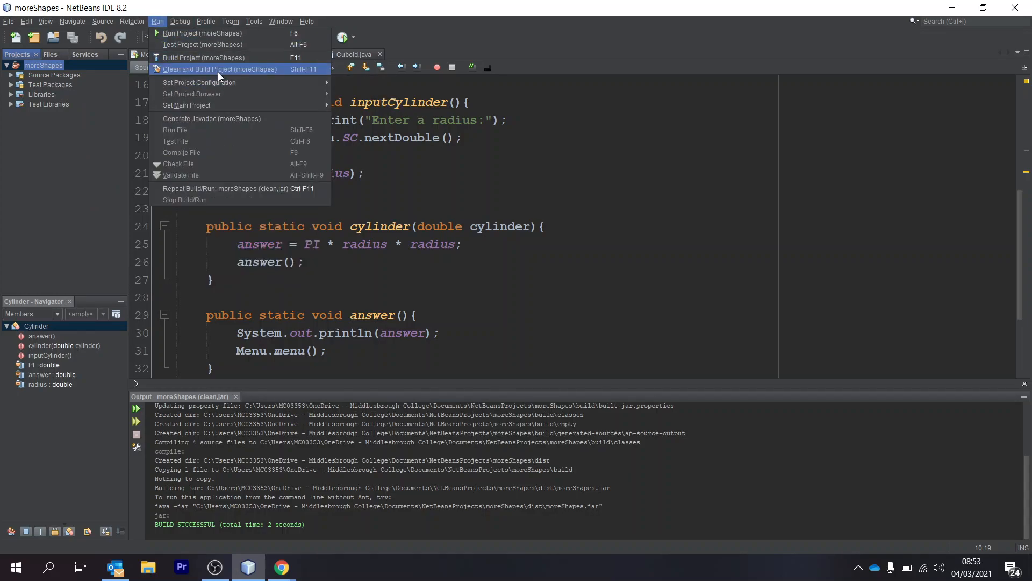
click(219, 68)
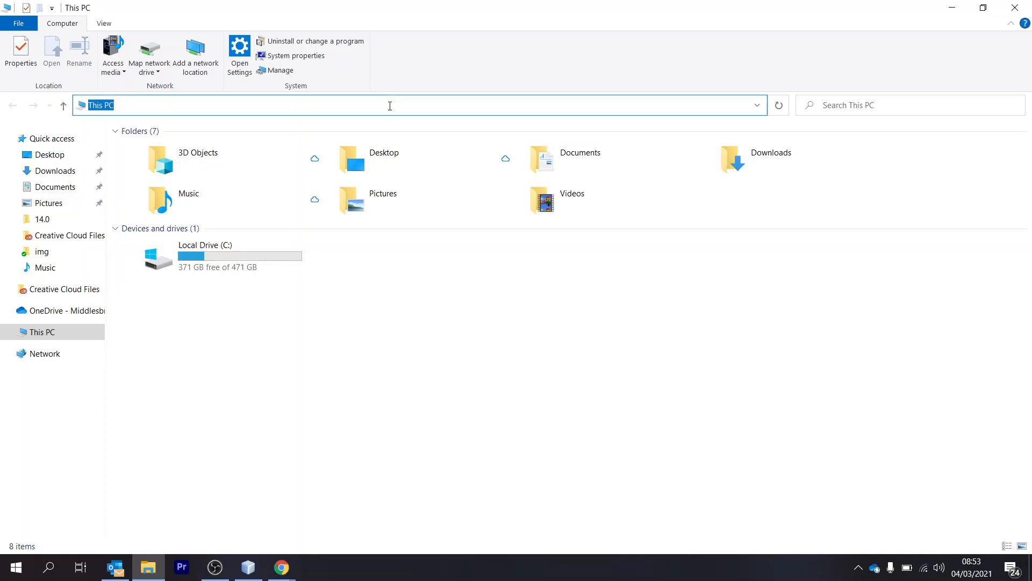
Step: Go to NetBeansProjects\moreShapes\dist where the built moreShapes.jar sits
text(C:\Users\MC03353\OneDrive - Middlesbrough College\Documents\NetBeansProjects\moreShapes\dist\)
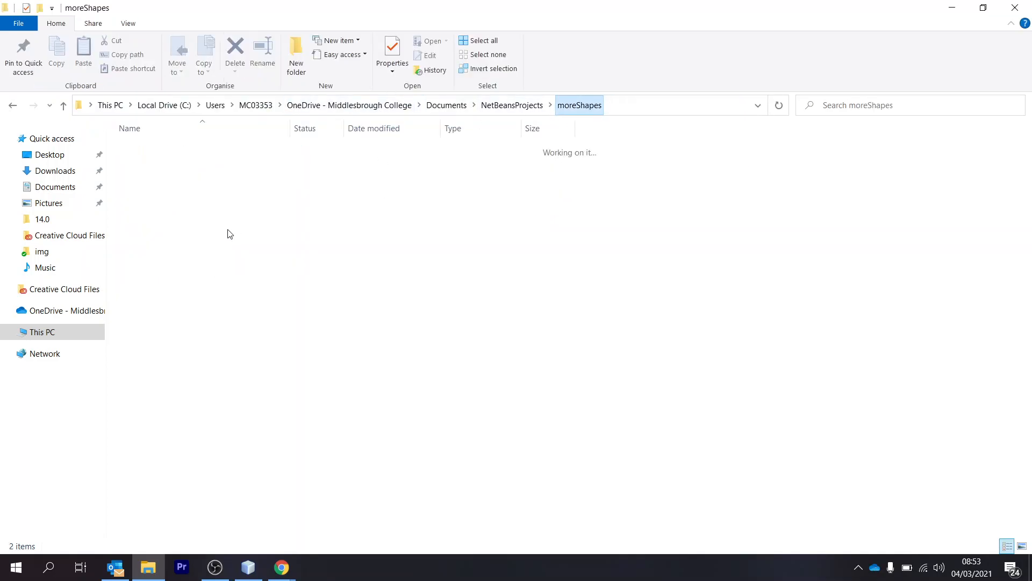
click(140, 162)
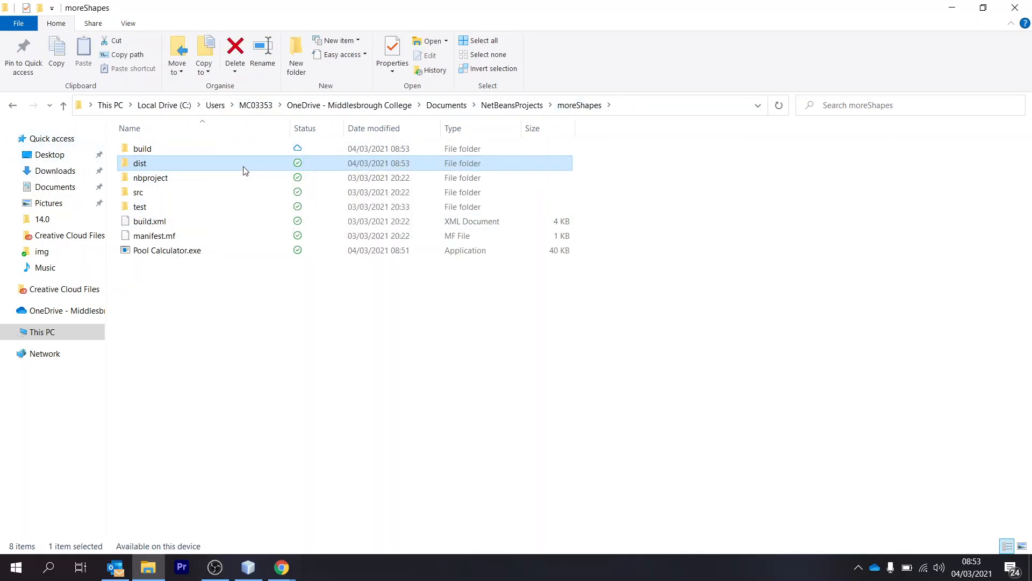
double_click(140, 162)
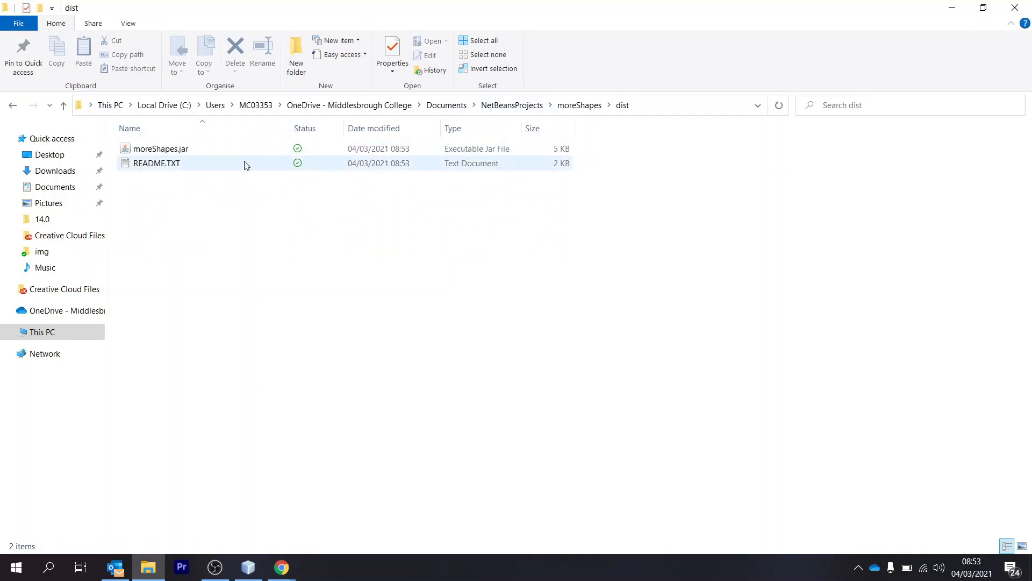
Step: Search Start for 'launch' and start the Launch4j wrapper program
click(213, 337)
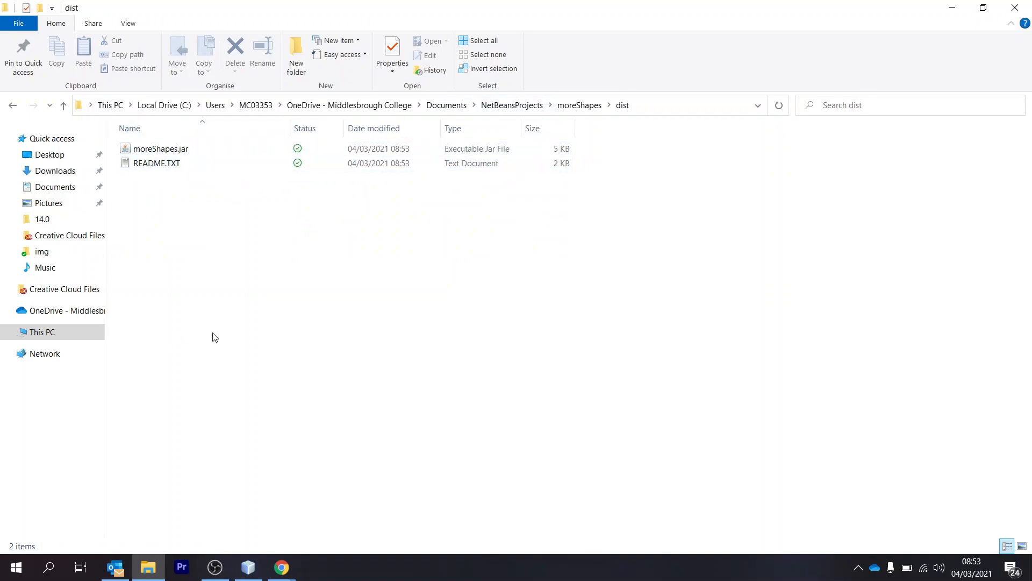
mouse_move(218, 399)
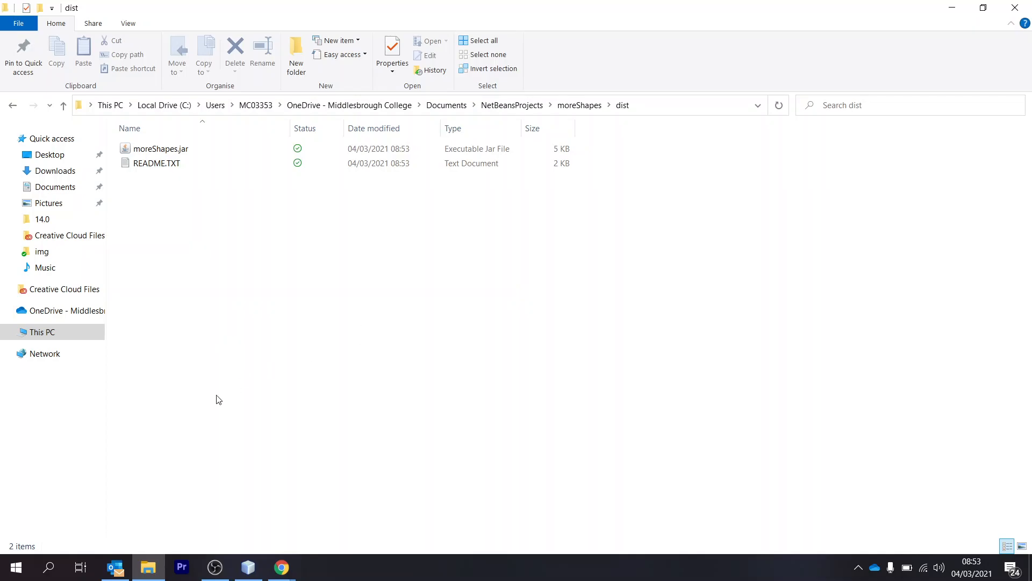
text(launch)
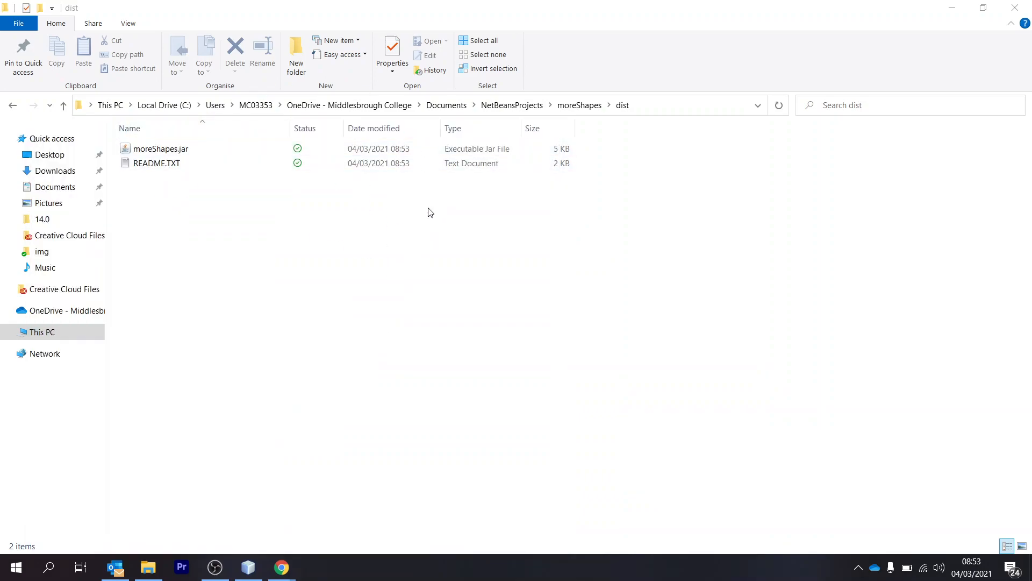
click(316, 566)
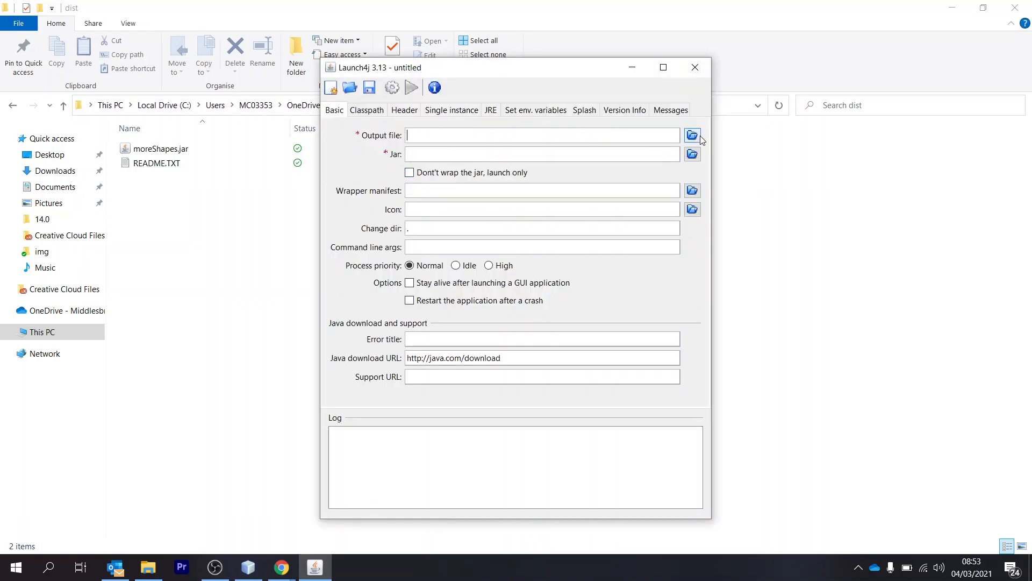
Step: Set the output file to Pool Calculator.exe in the moreShapes project folder
click(692, 135)
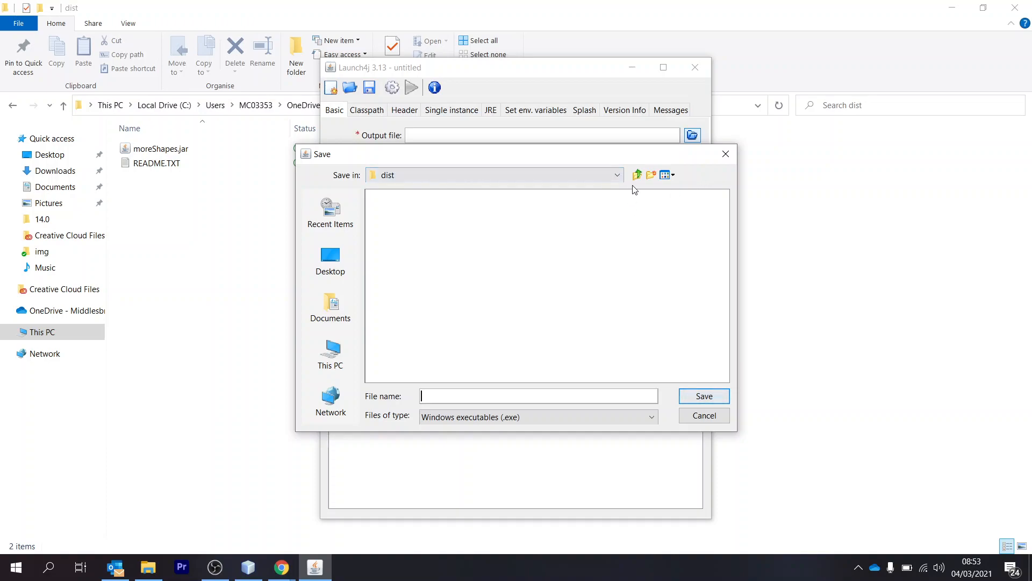
click(635, 174)
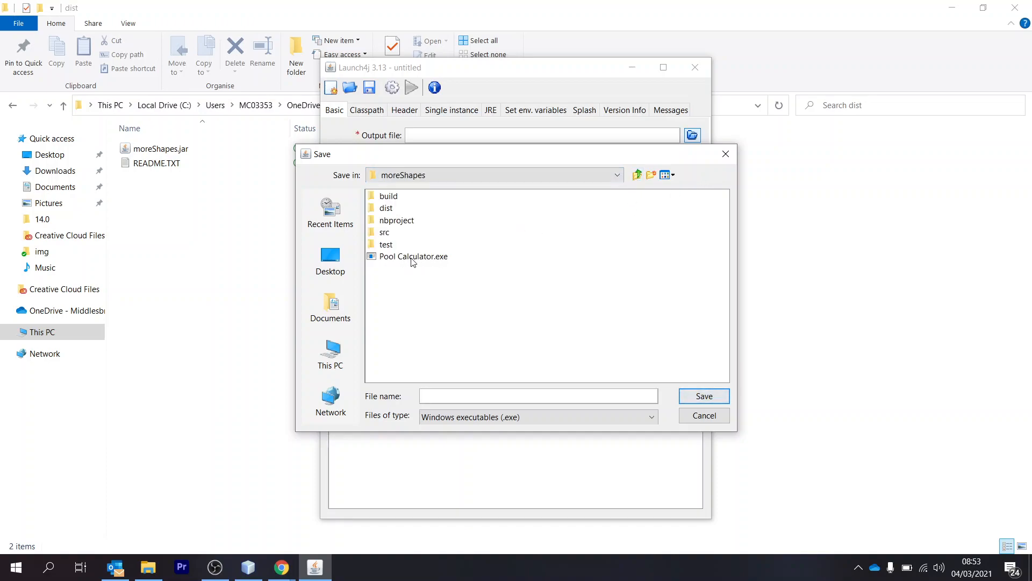
click(703, 396)
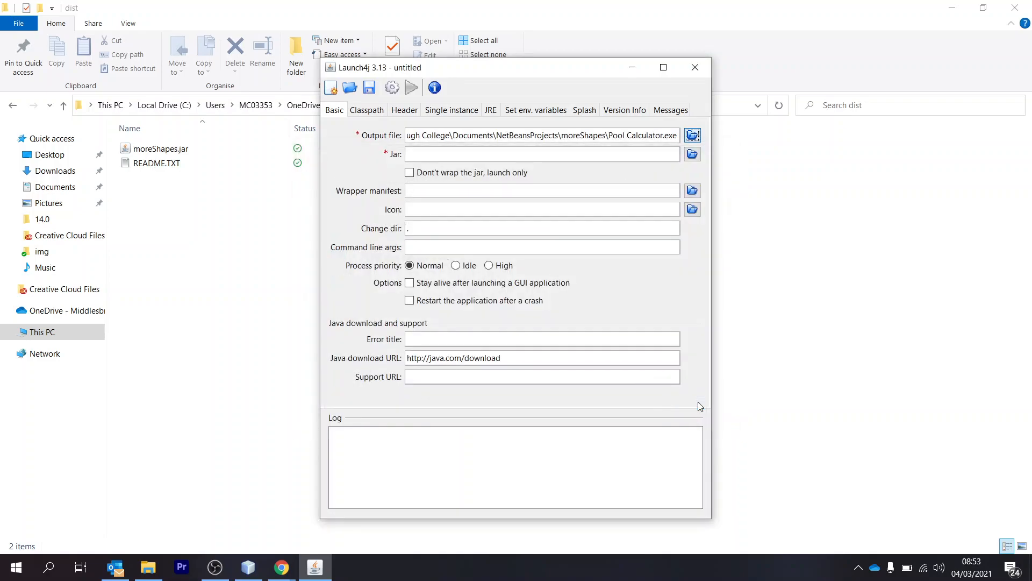
Step: Set the jar to wrap to moreShapes.jar from the project's dist folder
click(692, 153)
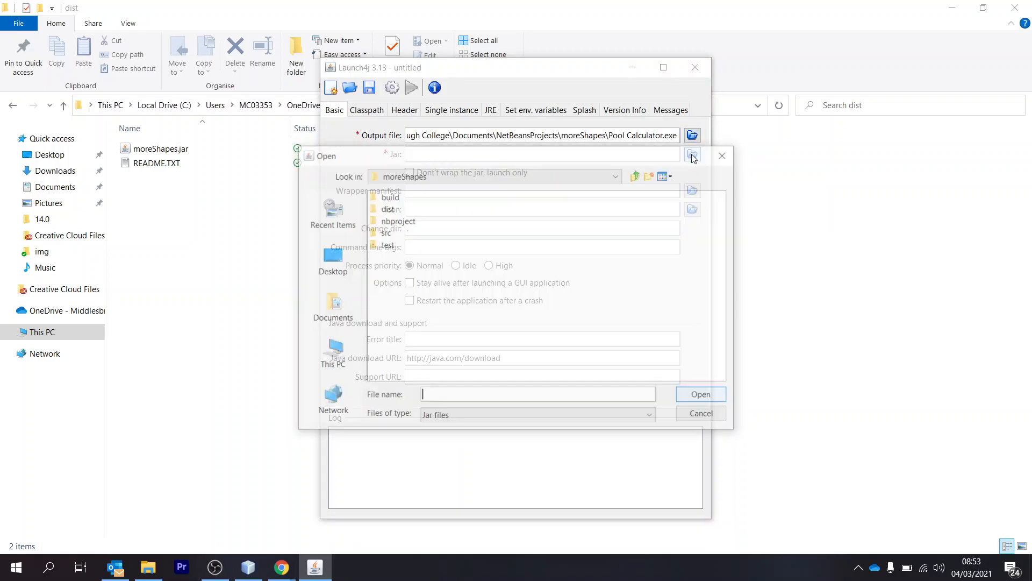
click(398, 219)
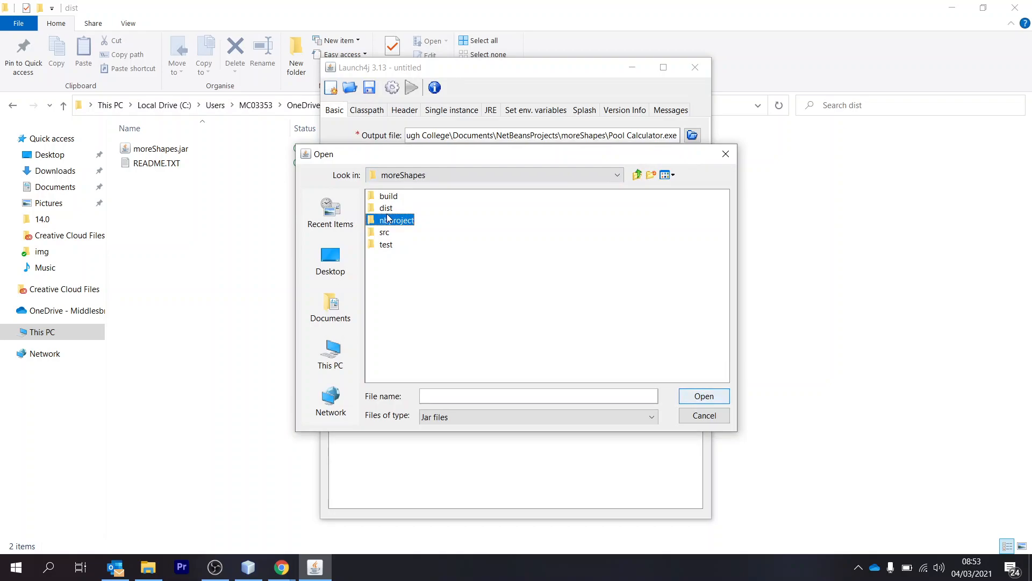
click(385, 245)
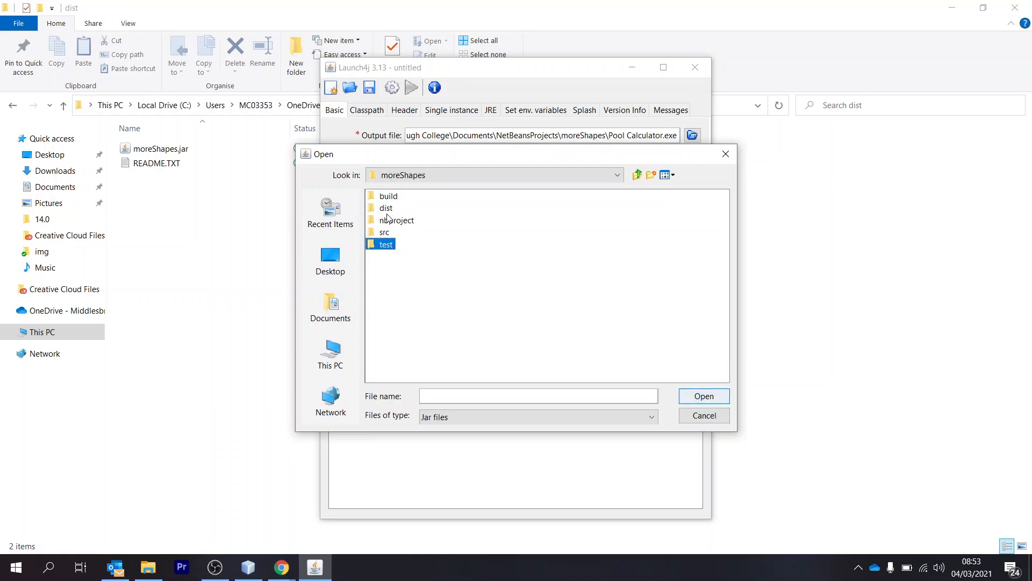
double_click(386, 208)
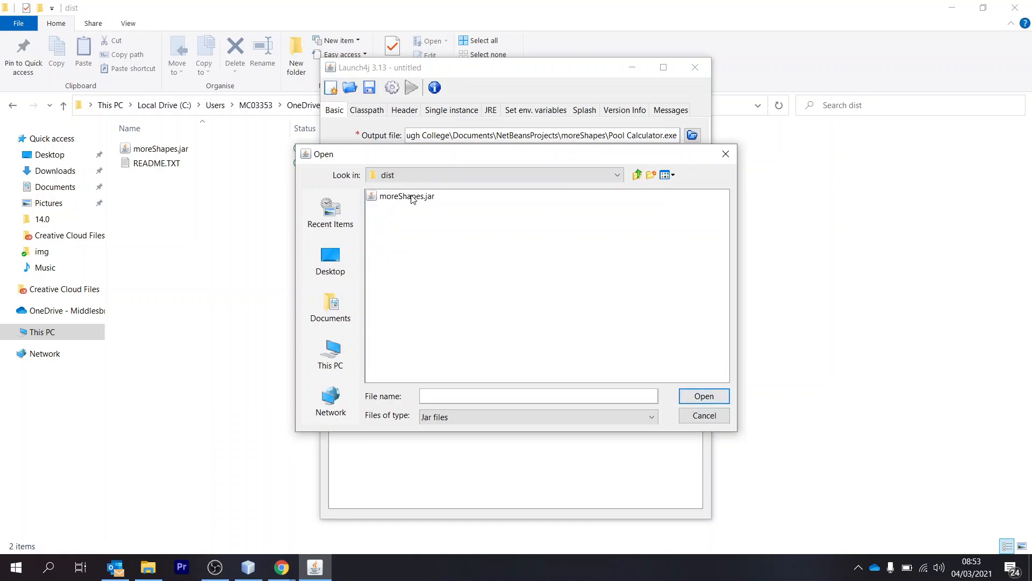
double_click(406, 196)
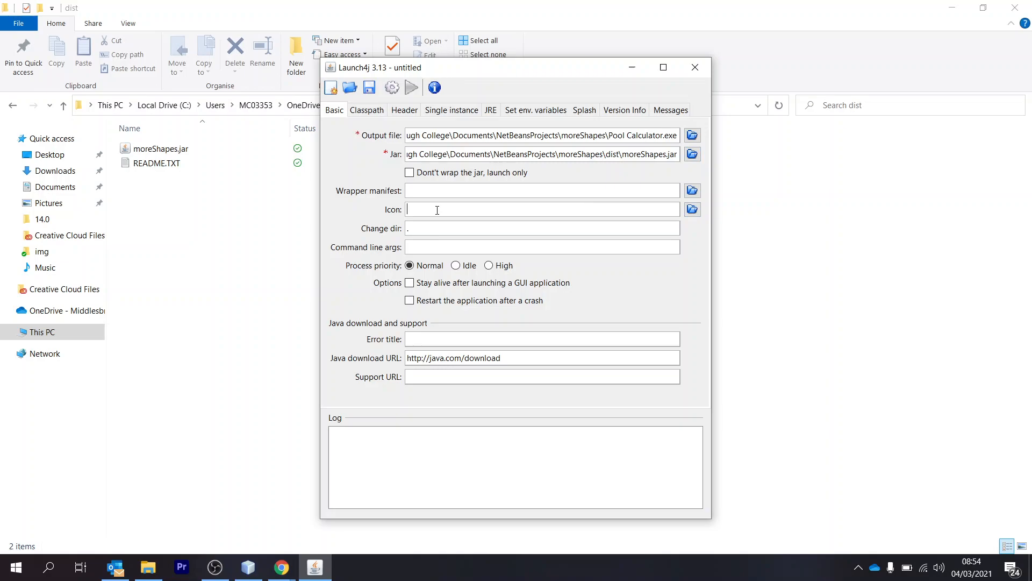
mouse_move(483, 204)
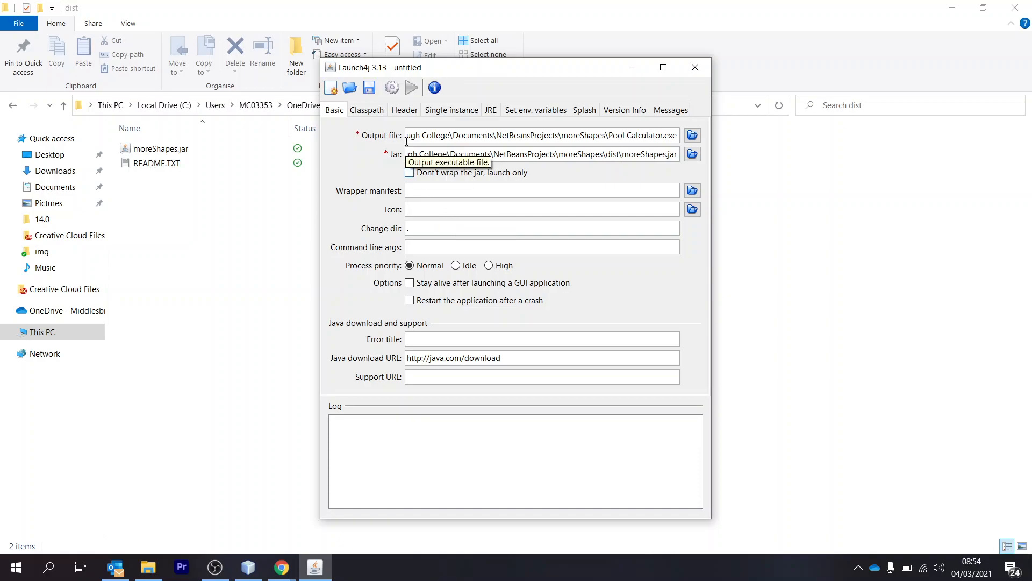
Step: Enable a custom classpath, choose the Console header type, and show the JRE settings
click(367, 109)
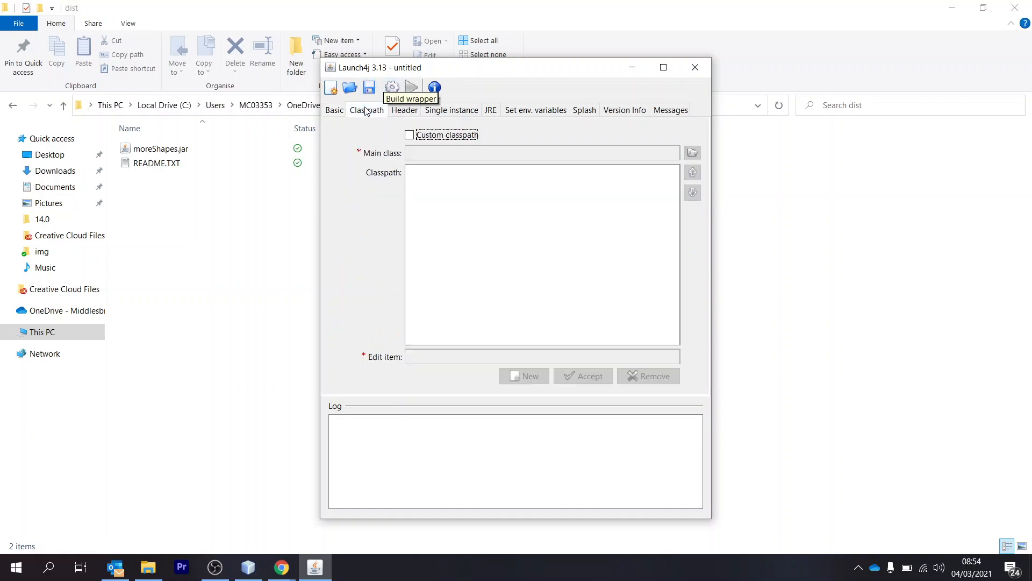
click(410, 135)
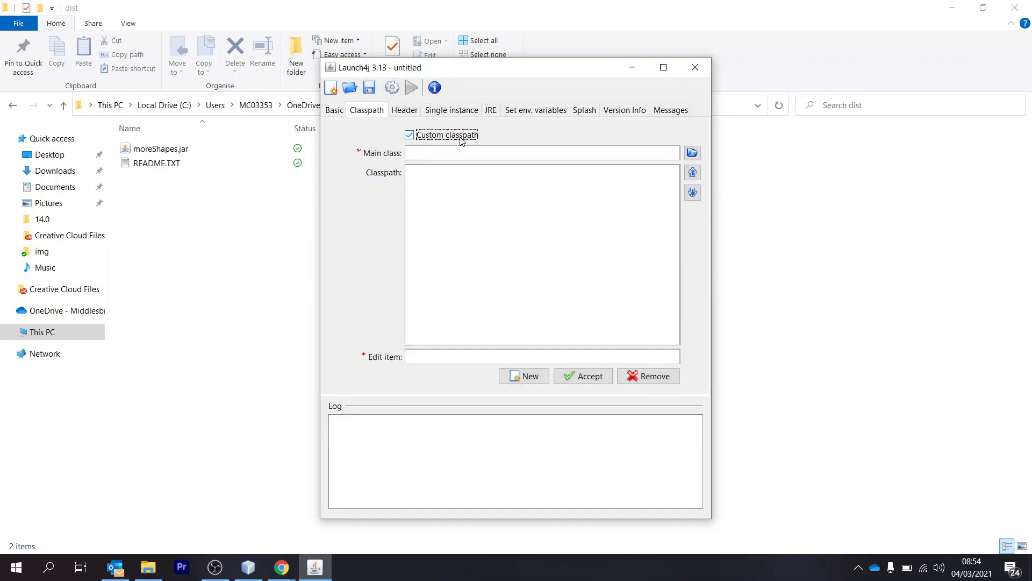
click(404, 109)
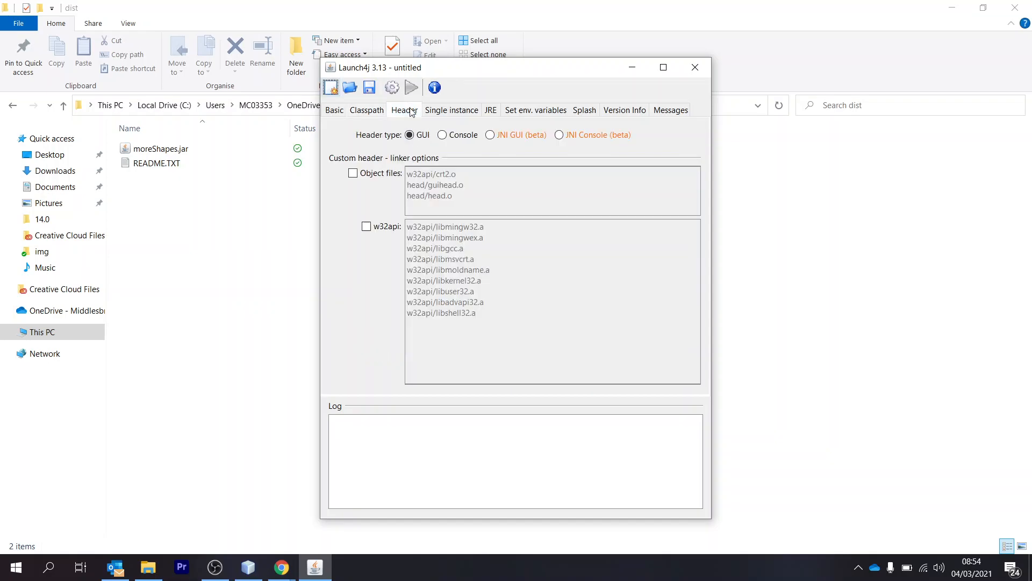
click(442, 136)
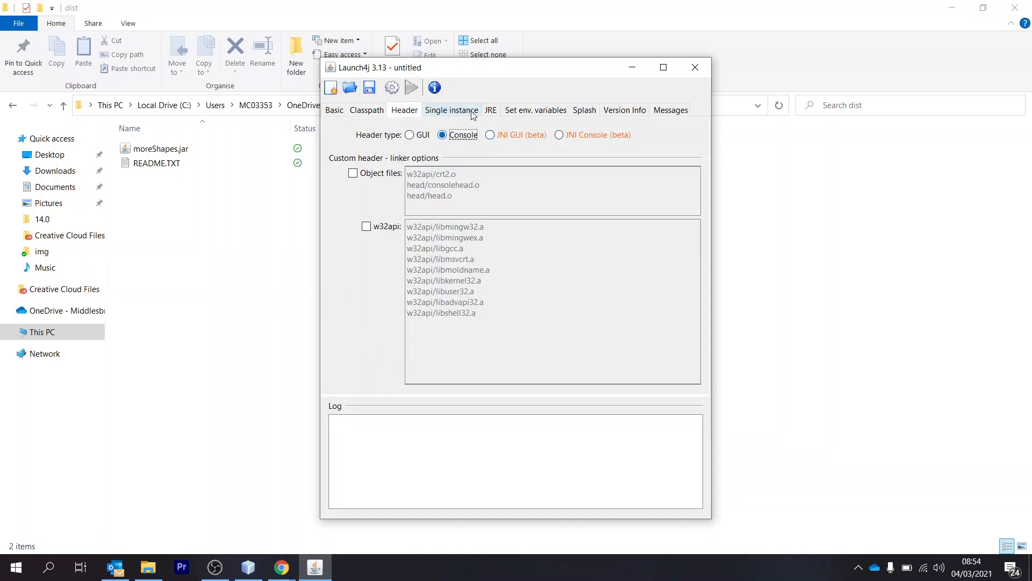
click(491, 109)
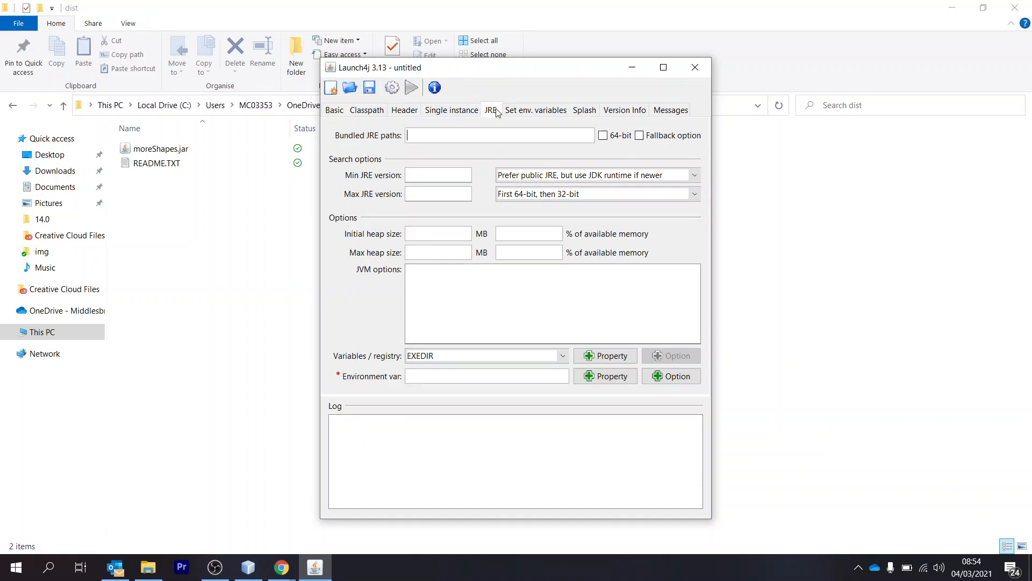
mouse_move(306, 381)
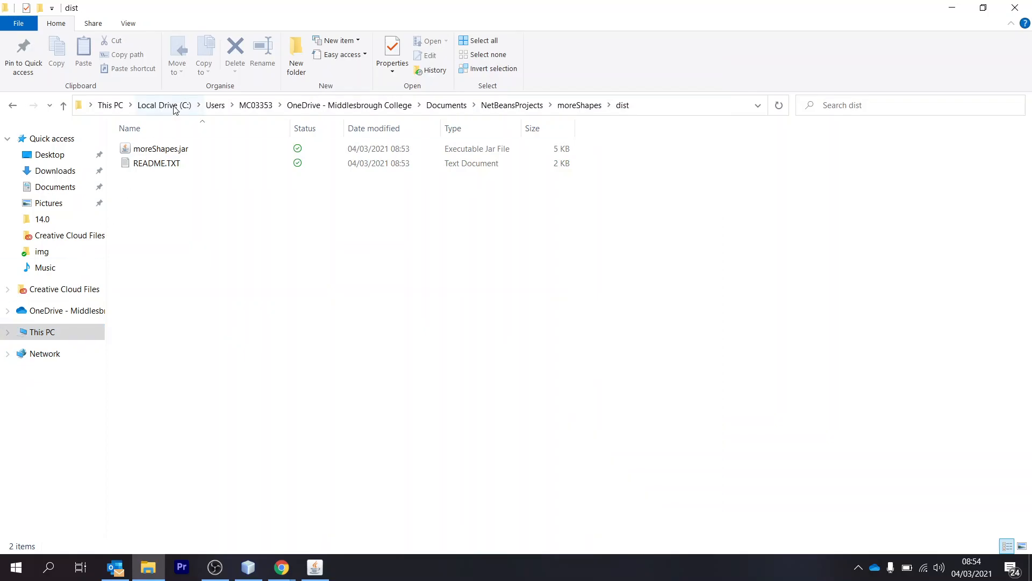
Step: Browse to C:\Program Files\Java\jre1.8.0_281 to use as the bundled JRE path
click(163, 104)
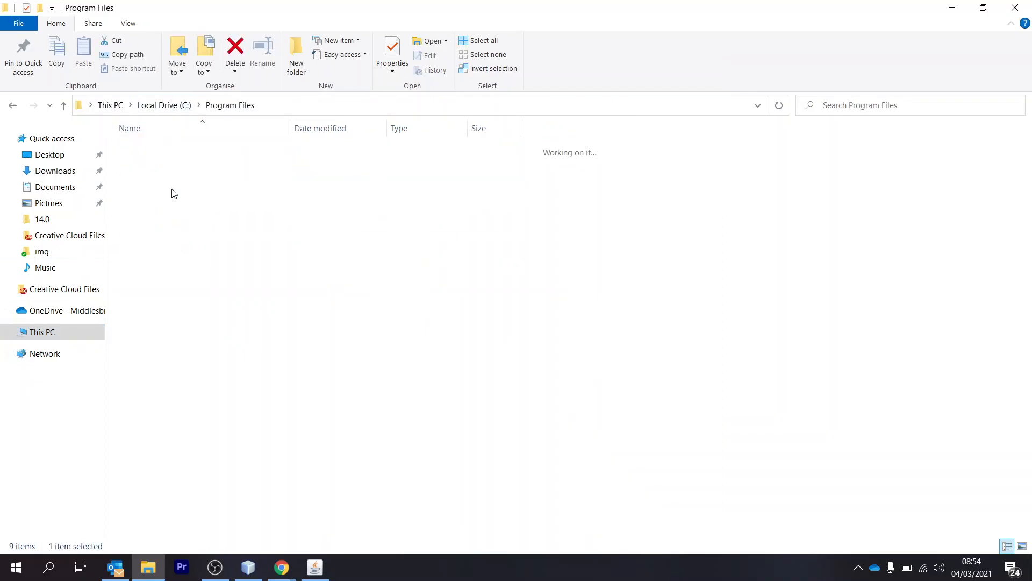
click(140, 264)
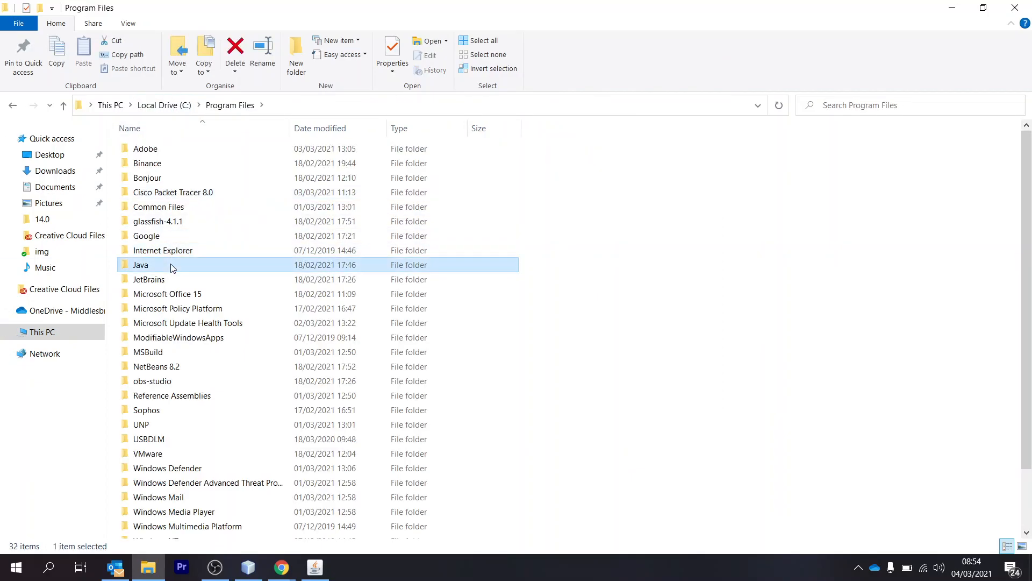
double_click(140, 265)
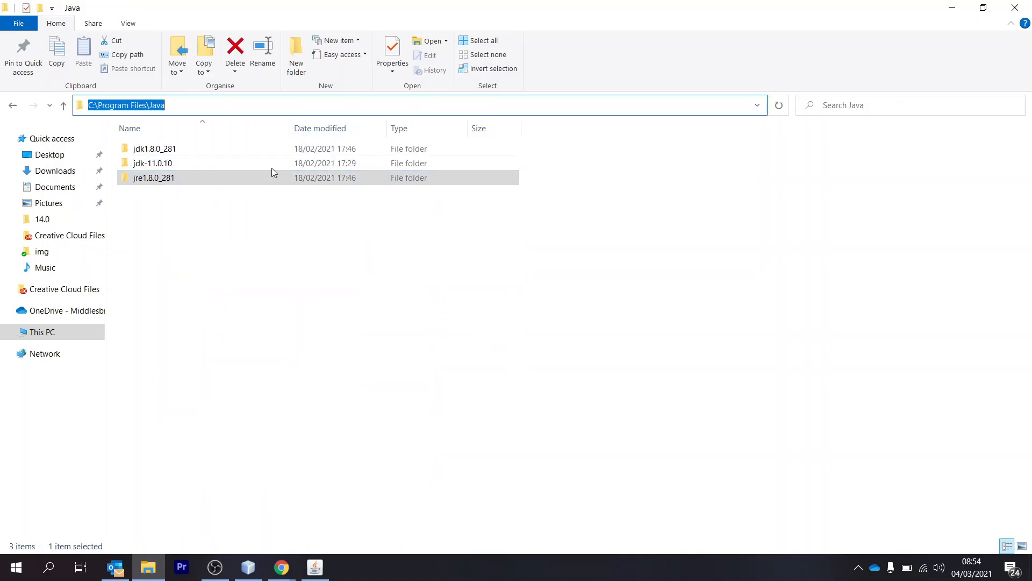
double_click(153, 178)
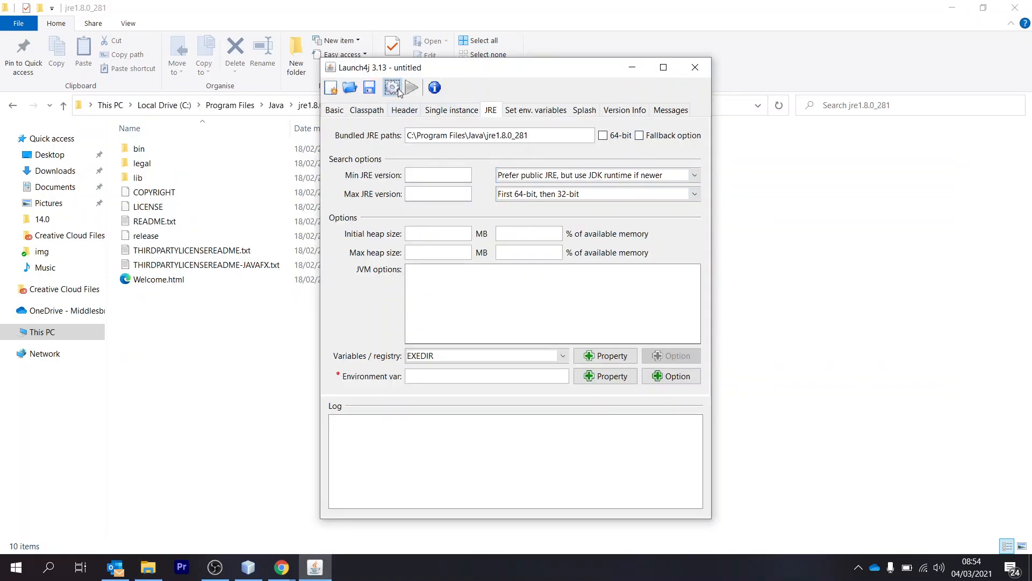
Step: Build the wrapper, saving the configuration as Pool Calculator.xml to create Pool Calculator.exe
click(369, 87)
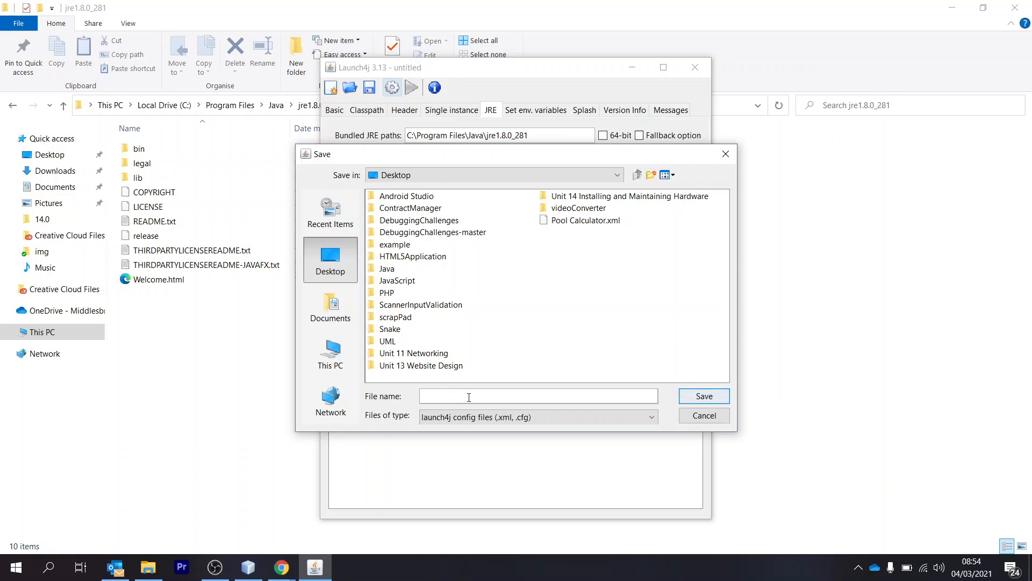
click(586, 219)
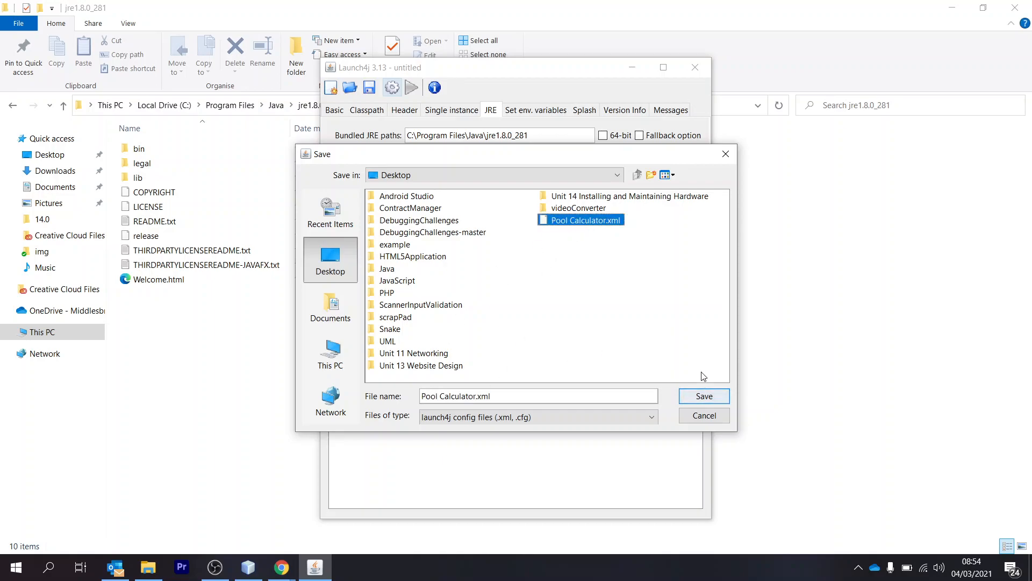
click(704, 396)
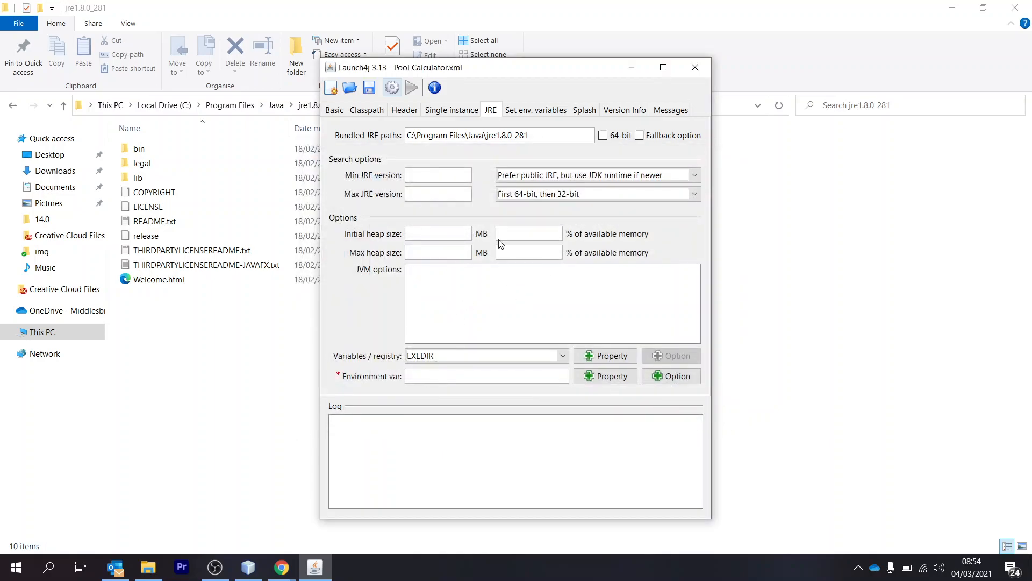
click(391, 88)
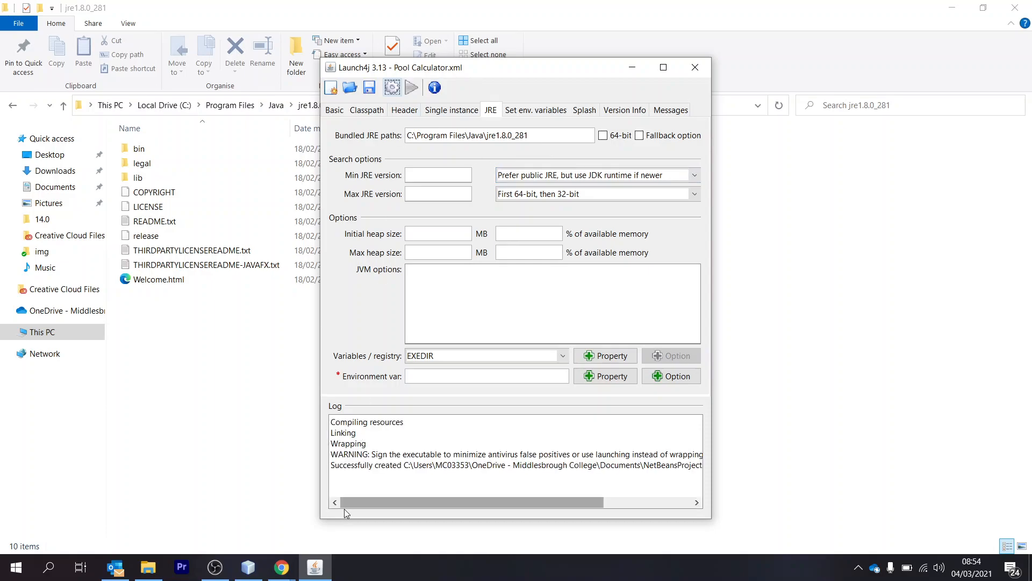
mouse_move(415, 121)
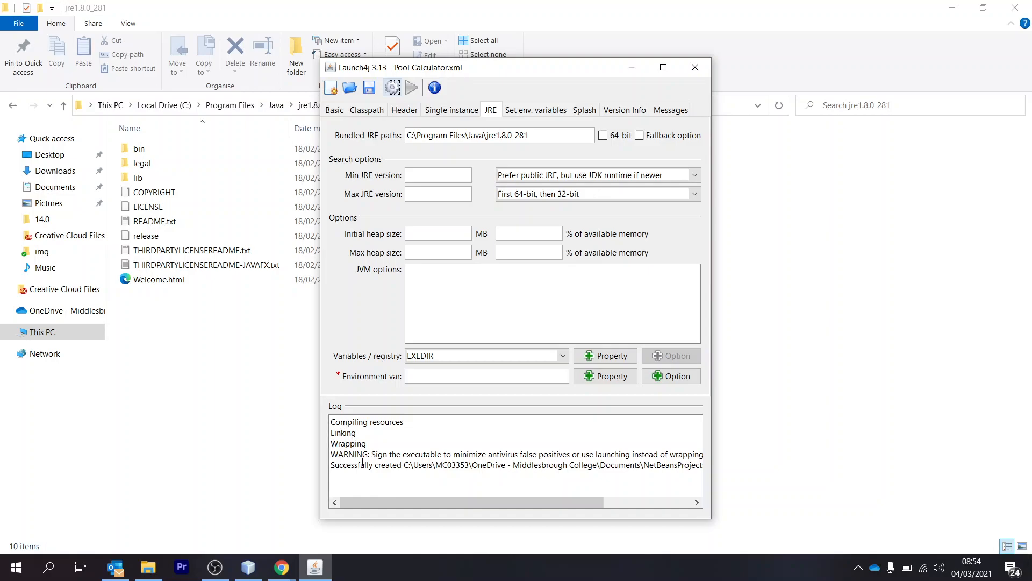
click(693, 67)
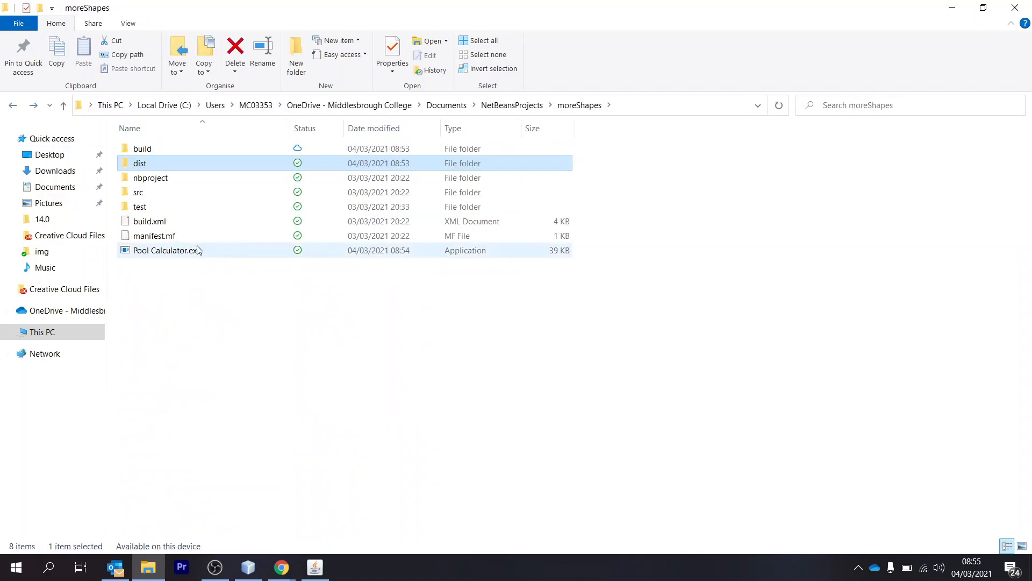
Step: Run Pool Calculator.exe and enter 0 at the Cuboid/Cylinder/Exit console menu
click(166, 250)
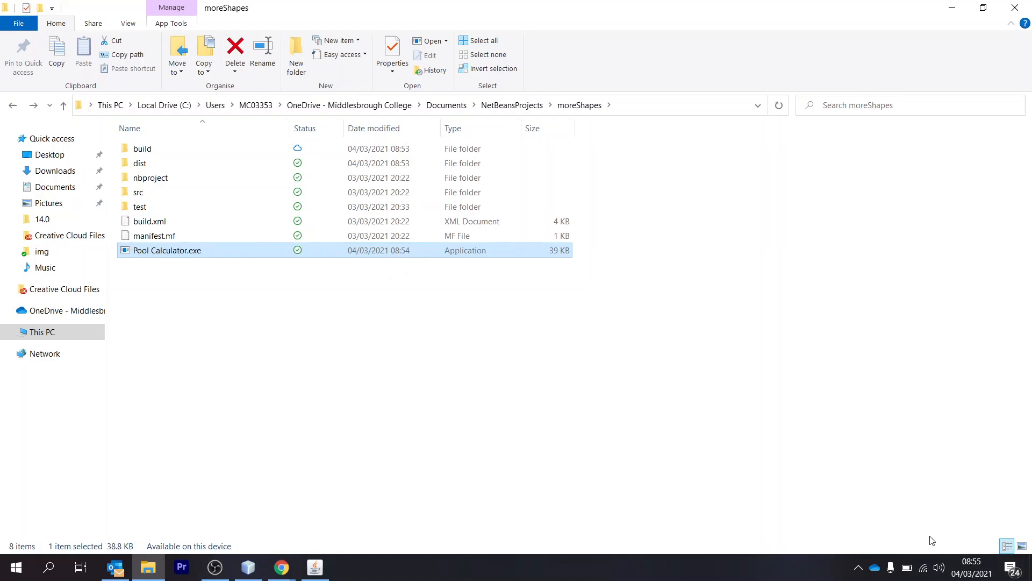
double_click(166, 250)
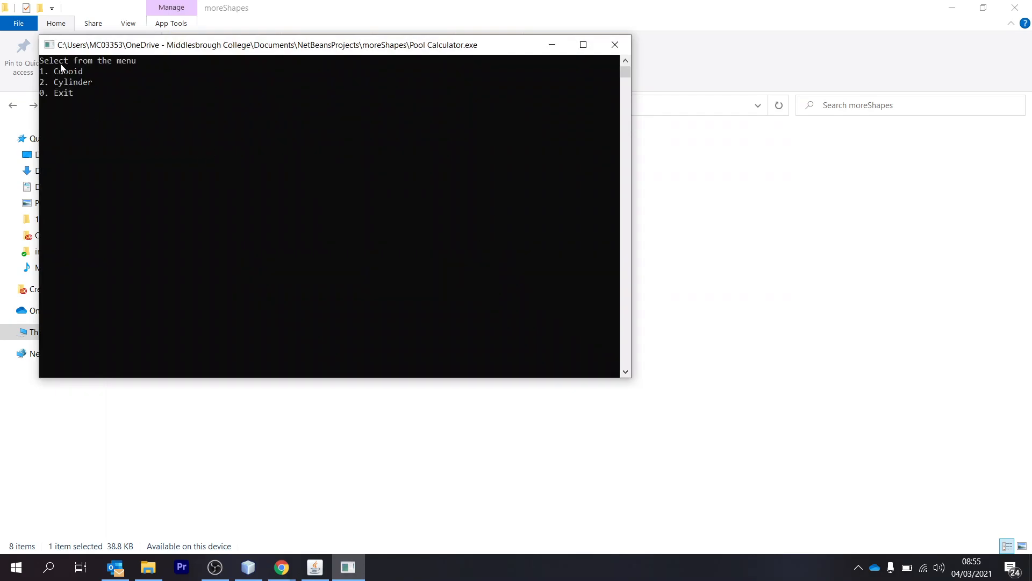
text(0])
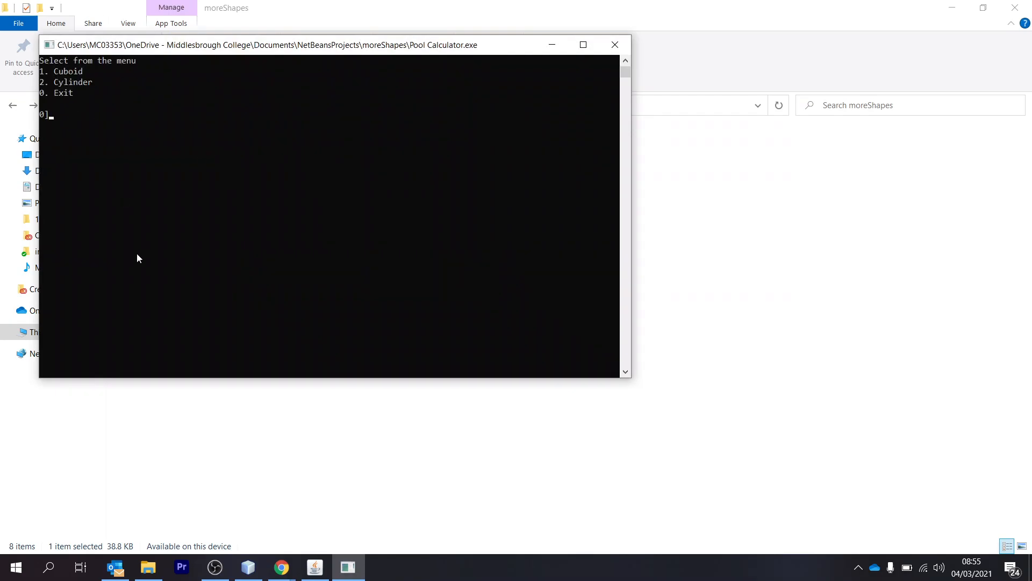